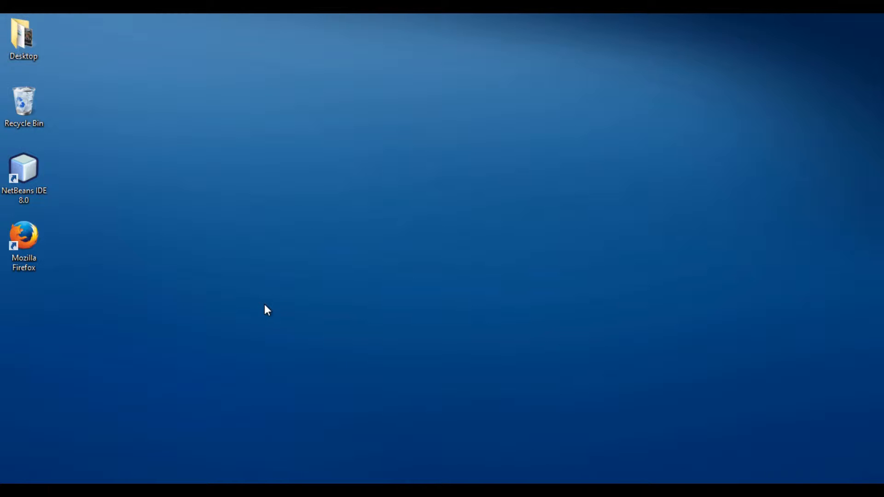
Step: Launch NetBeans IDE 8.0 from its desktop shortcut and let the Start Page load
{"action": "left_click", "coordinate": [24, 169]}
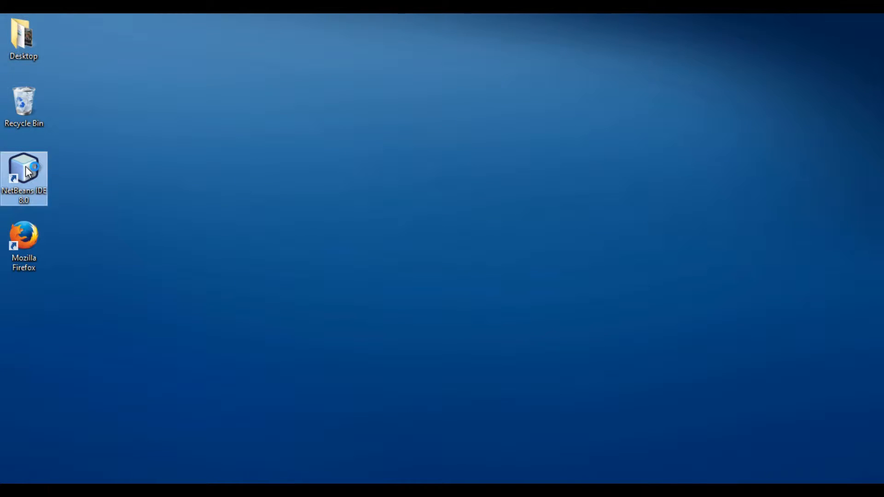
{"action": "double_click", "coordinate": [24, 178]}
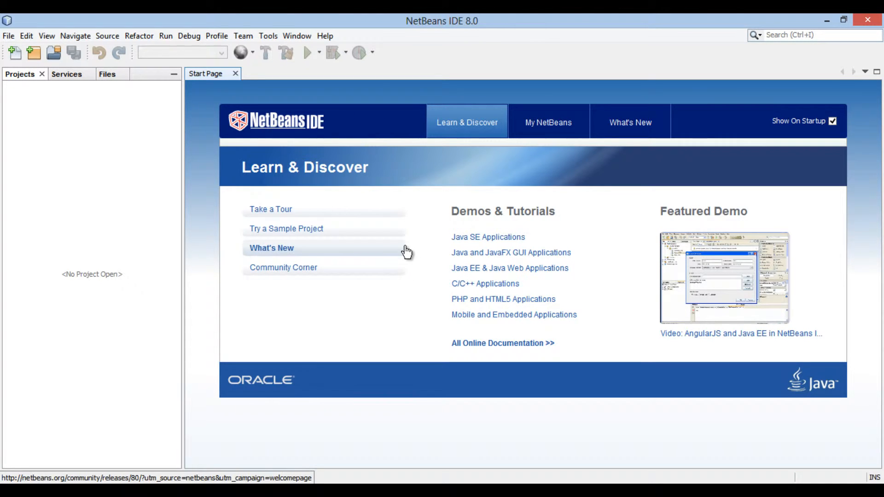
{"action": "mouse_move", "coordinate": [59, 139]}
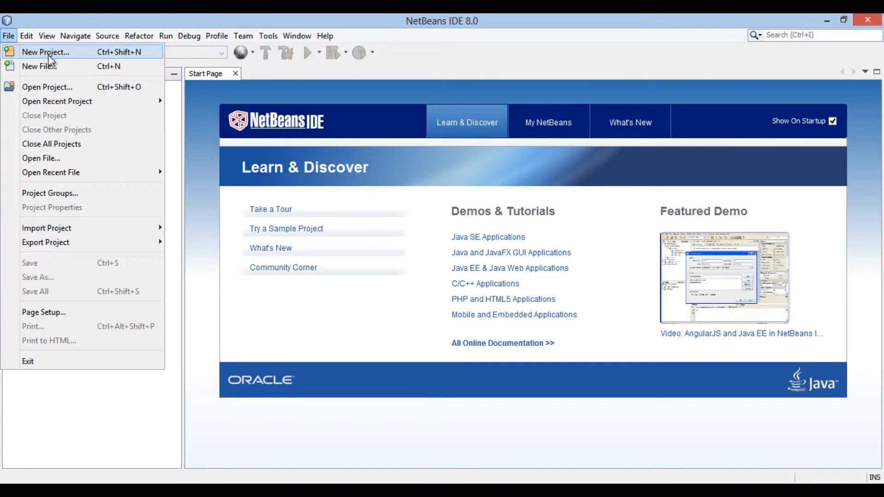
{"action": "mouse_move", "coordinate": [57, 101]}
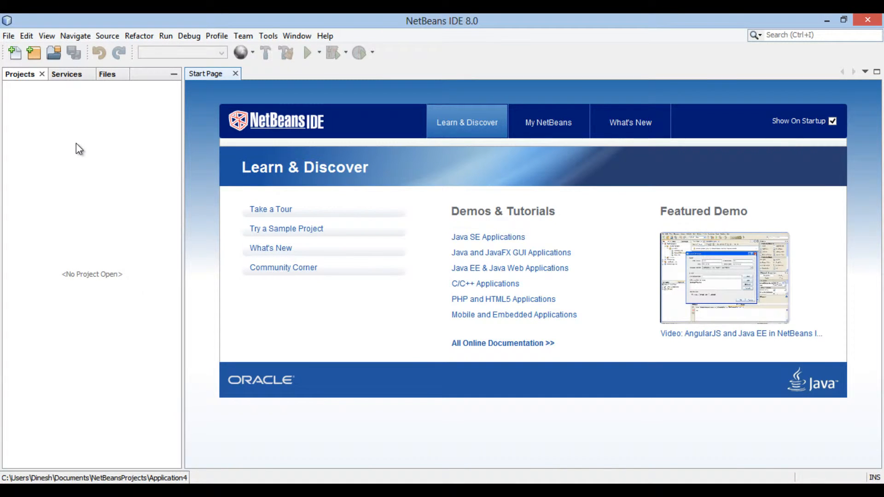
{"action": "mouse_move", "coordinate": [36, 53]}
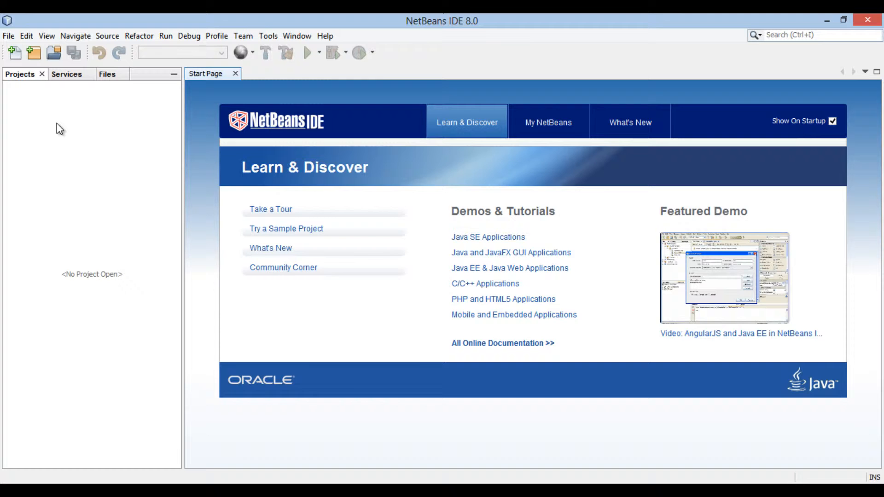
Step: Start a new project of type Java Application and continue to the Name and Location step
{"action": "left_click", "coordinate": [14, 53]}
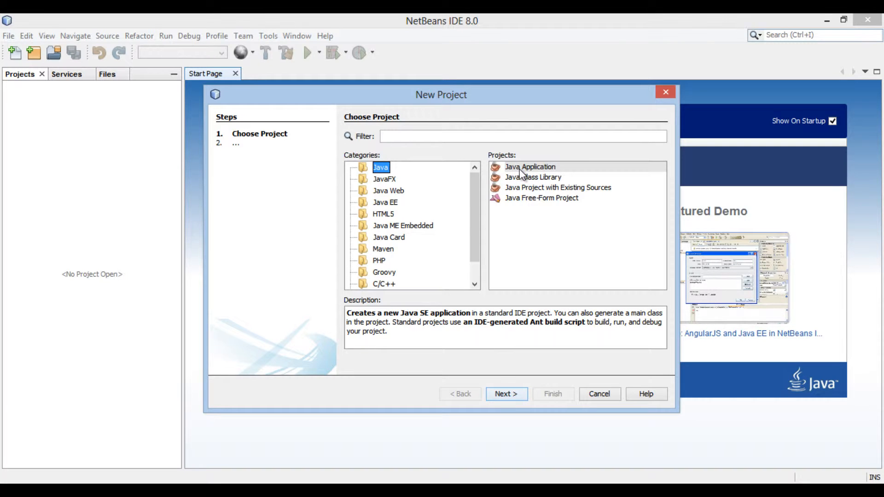
{"action": "left_click", "coordinate": [530, 166]}
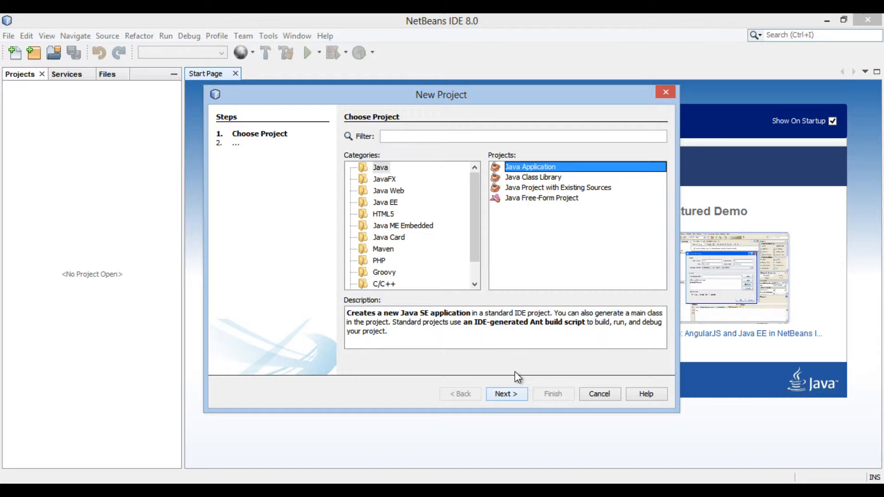
{"action": "mouse_move", "coordinate": [506, 394]}
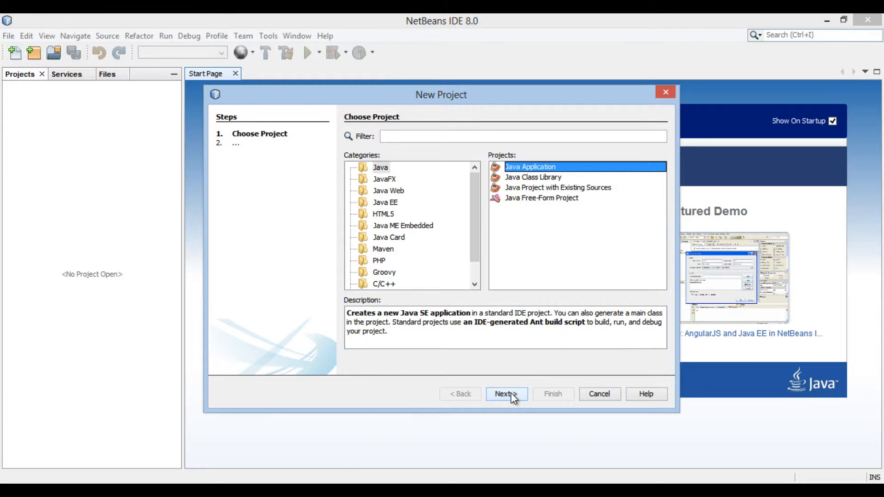
{"action": "left_click", "coordinate": [503, 394]}
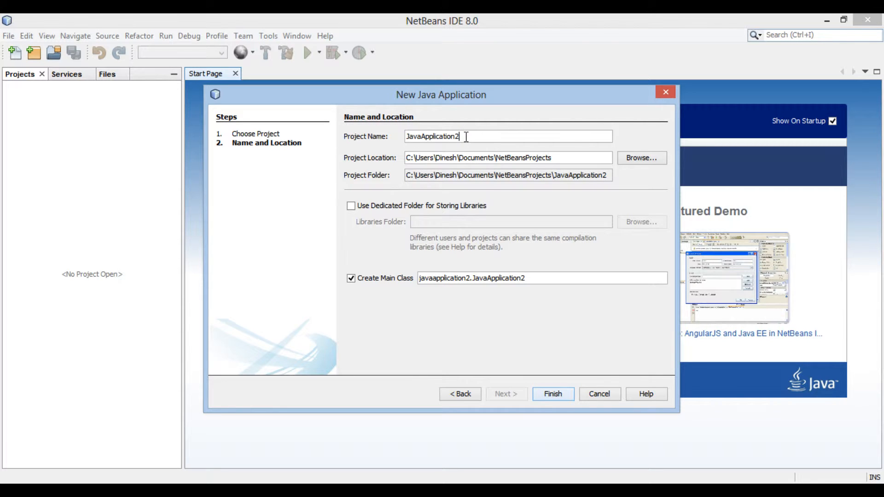
Step: Name the project HelloWorldApp and leave the dedicated libraries folder option off
{"action": "key", "text": "Backspace"}
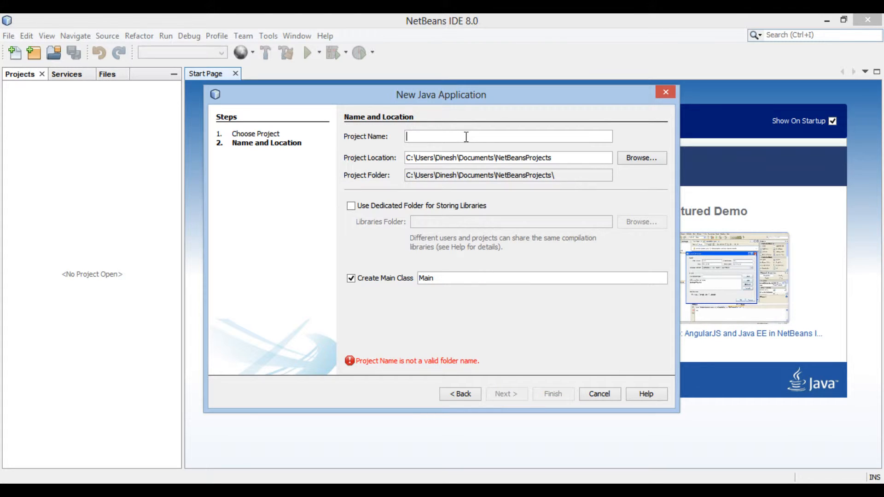
{"action": "type", "text": "HelloWorld"}
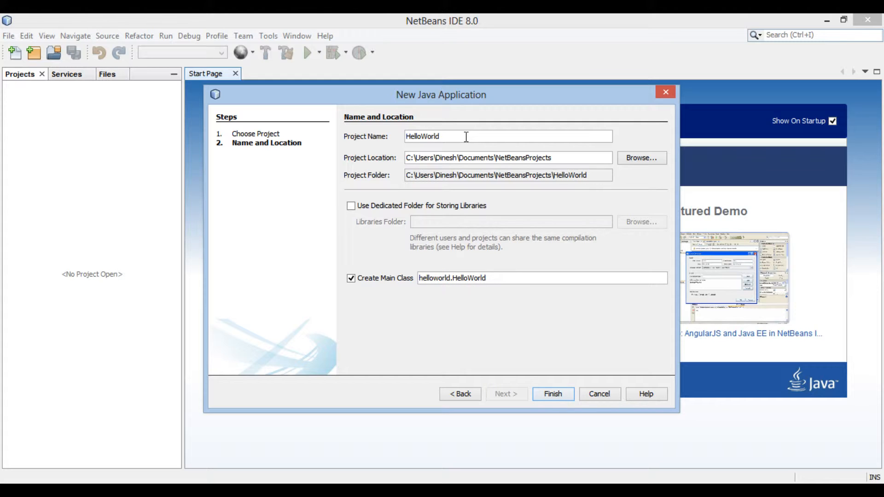
{"action": "type", "text": "App"}
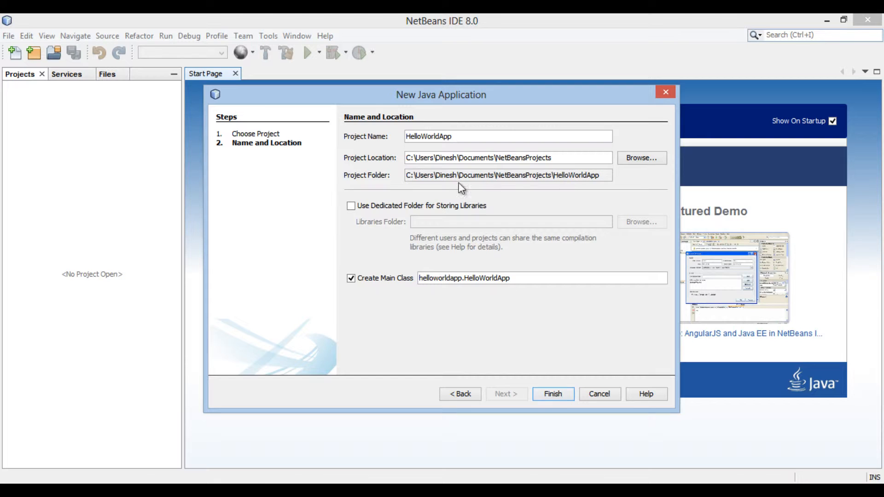
{"action": "triple_click", "coordinate": [505, 175]}
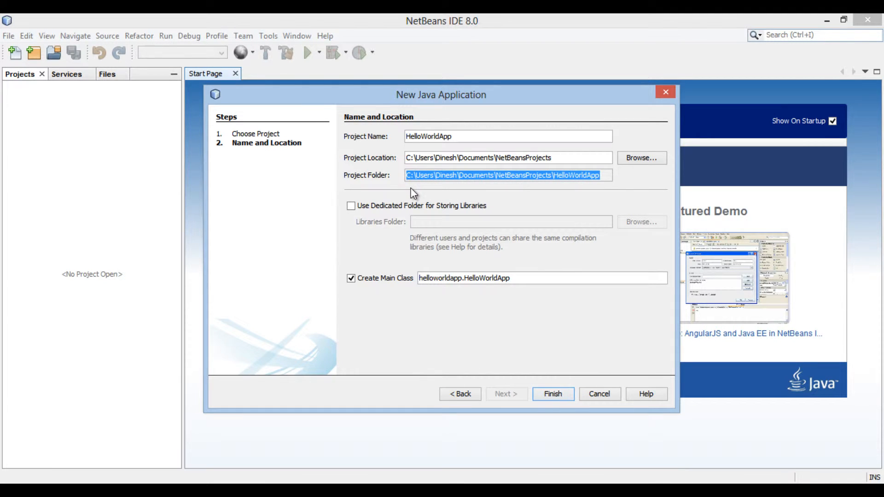
{"action": "left_click", "coordinate": [351, 206]}
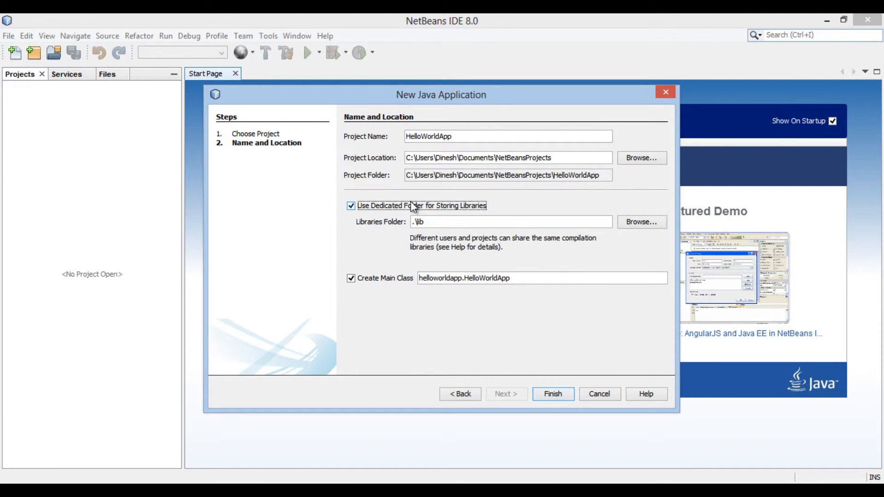
{"action": "left_click", "coordinate": [351, 206]}
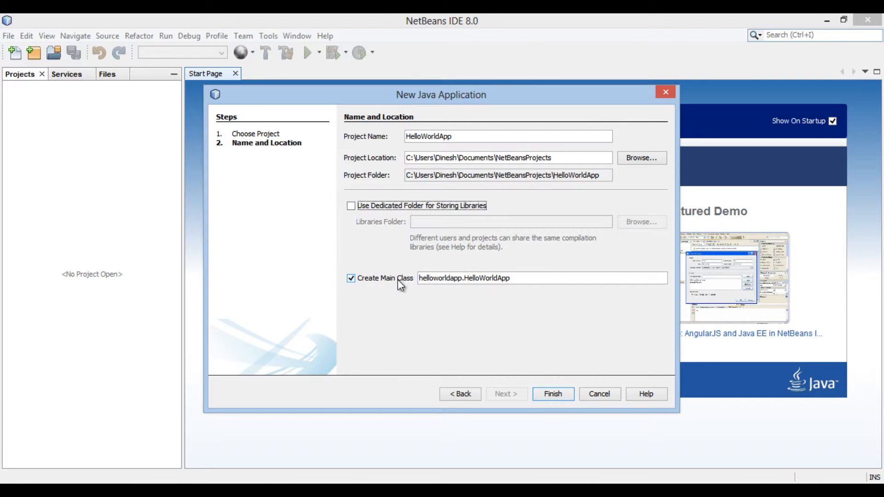
Step: Set the main class to com.hubberspot.Test and finish creating the HelloWorldApp project
{"action": "left_click", "coordinate": [513, 278]}
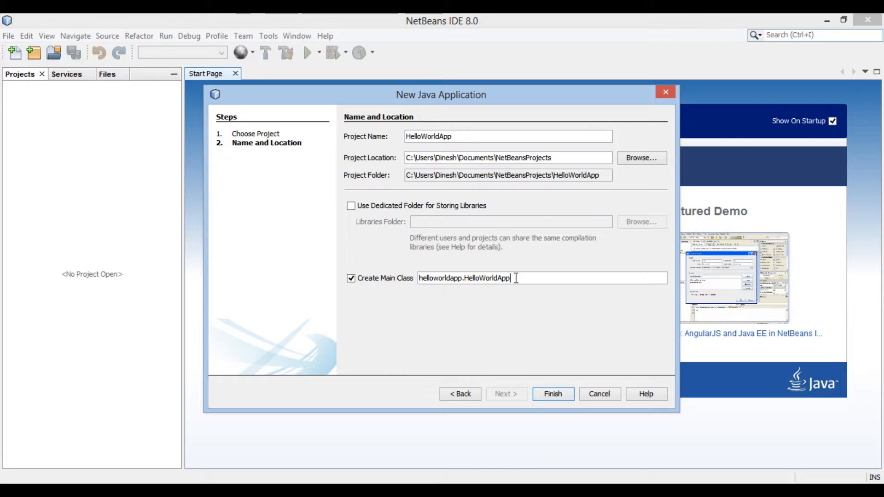
{"action": "key", "text": "BackSpace"}
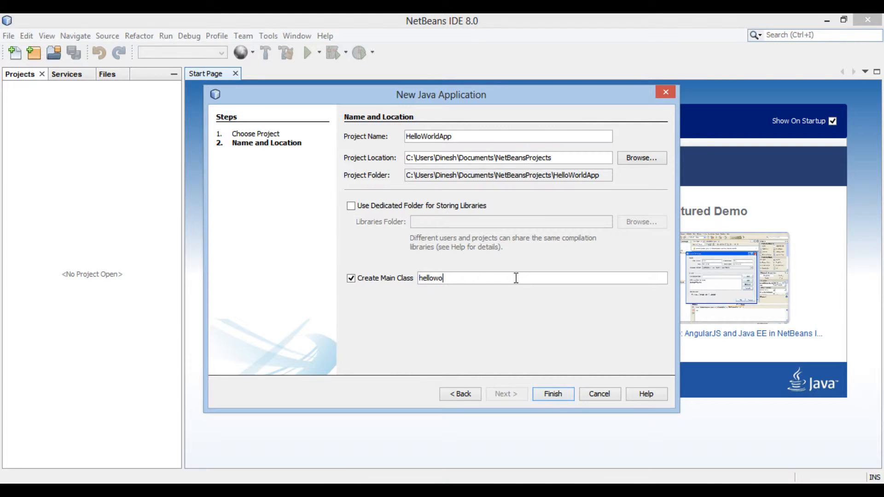
{"action": "type", "text": "com.h"}
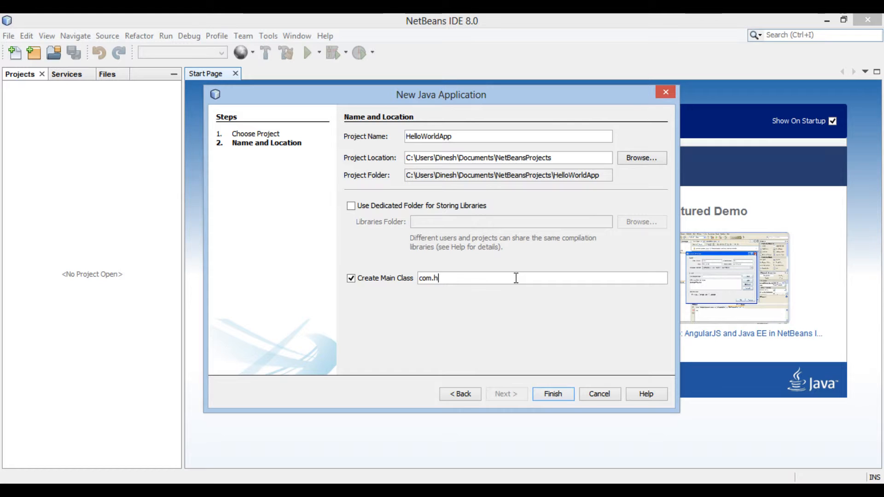
{"action": "type", "text": "ubberspot"}
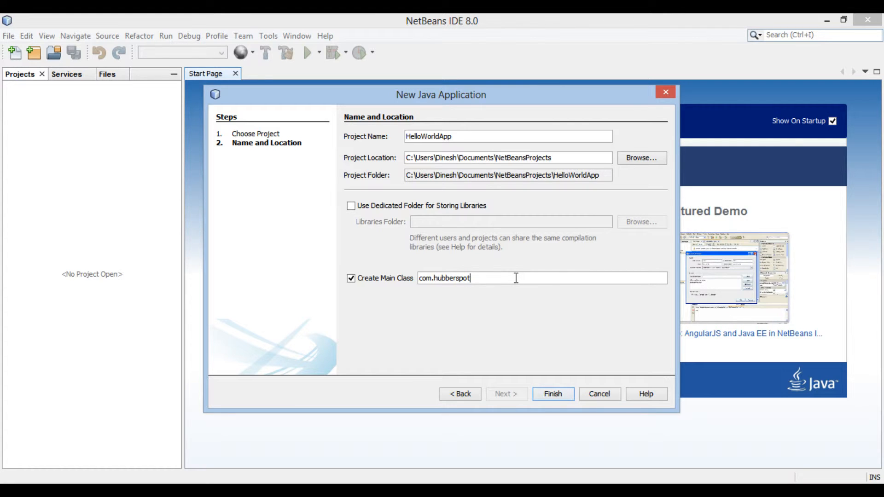
{"action": "type", "text": "."}
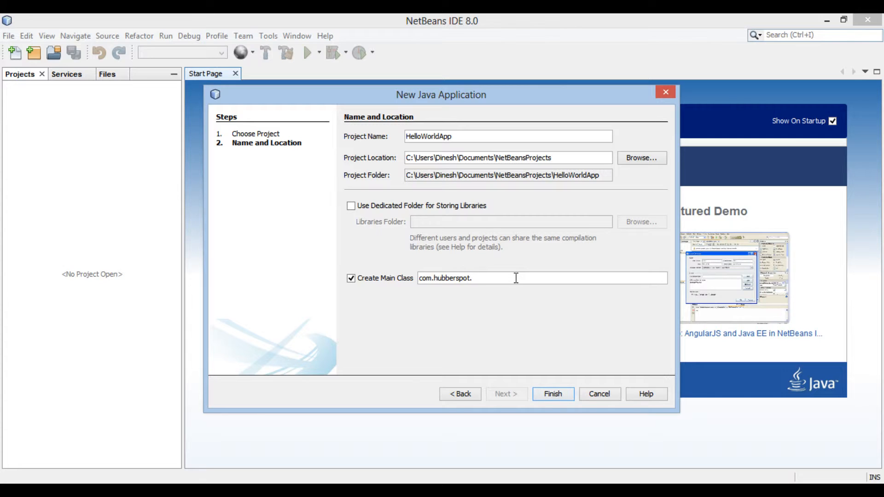
{"action": "type", "text": "Te"}
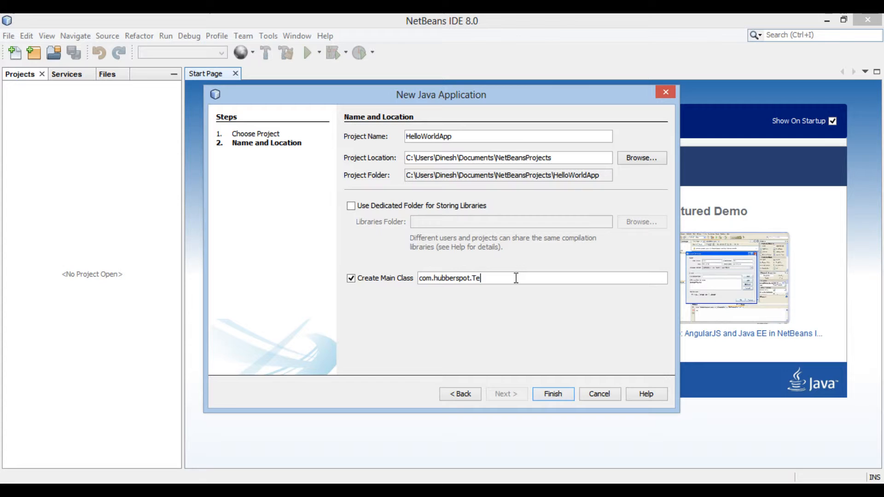
{"action": "type", "text": "st"}
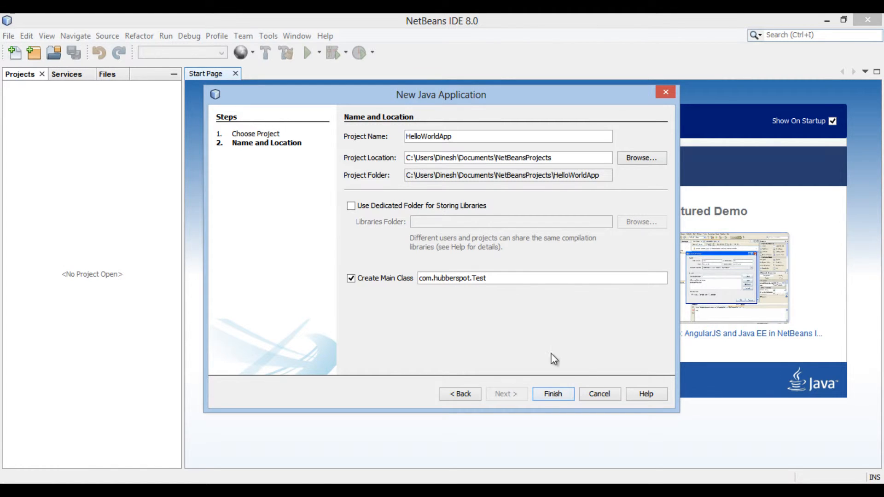
{"action": "left_click", "coordinate": [553, 393]}
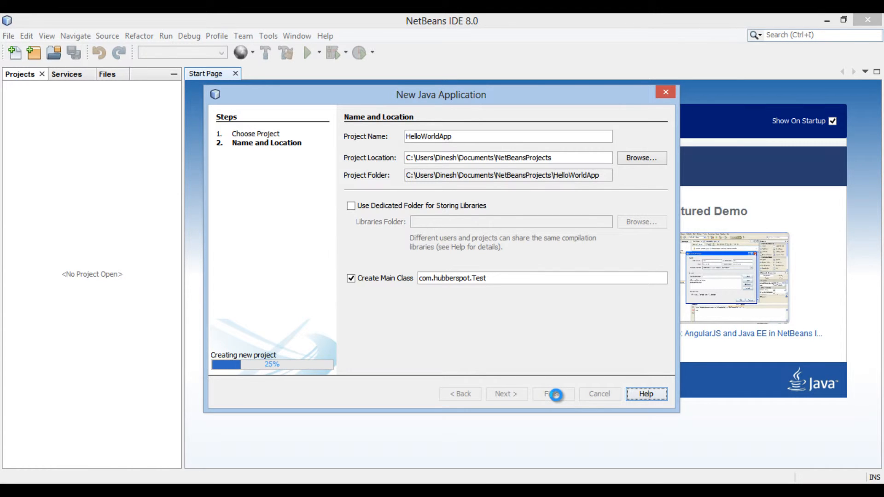
{"action": "left_click", "coordinate": [553, 394]}
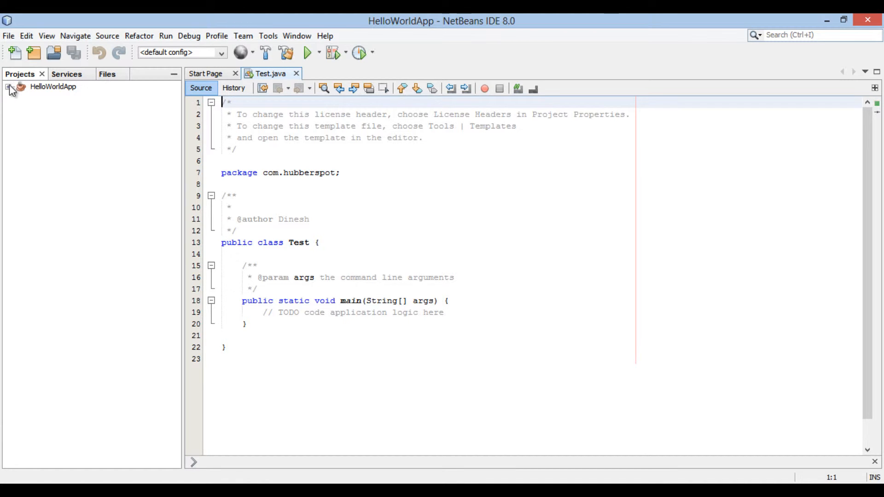
Step: Expand the project tree to Test.java and Libraries, and select the license header comment
{"action": "left_click", "coordinate": [9, 87]}
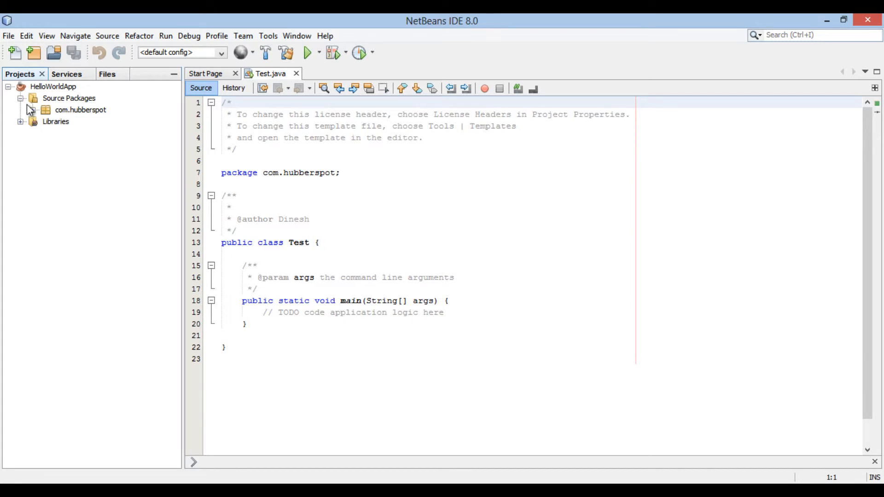
{"action": "left_click", "coordinate": [79, 109]}
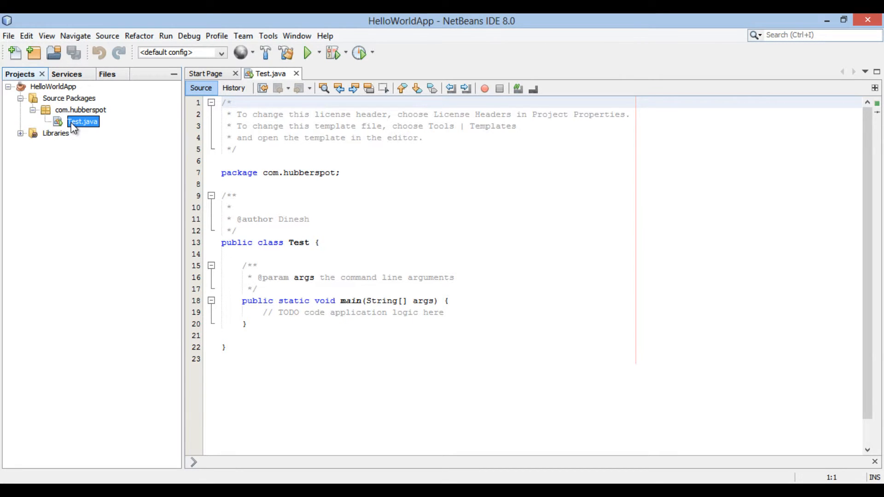
{"action": "left_click", "coordinate": [20, 133]}
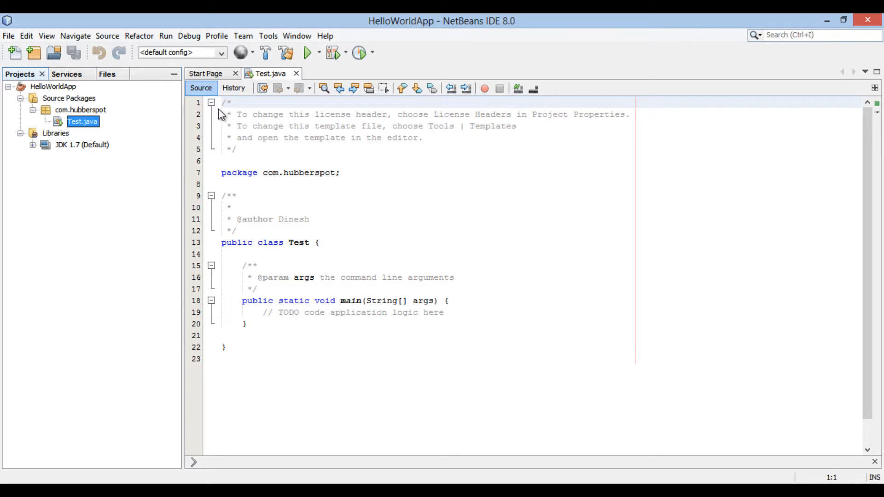
{"action": "left_click_drag", "start_coordinate": [224, 102], "coordinate": [309, 141]}
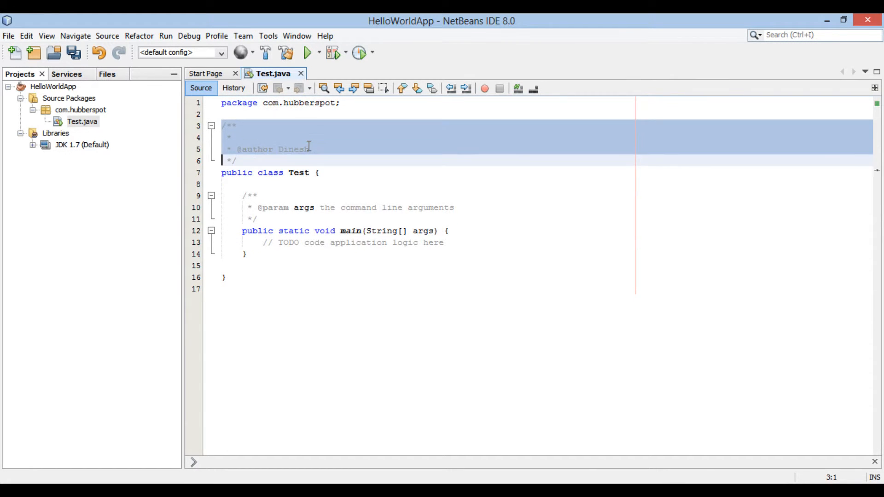
Step: Remove the comments, write System.out.println("Welcome to NetBeans !!!"); in main, and save Test.java
{"action": "key", "text": "Delete"}
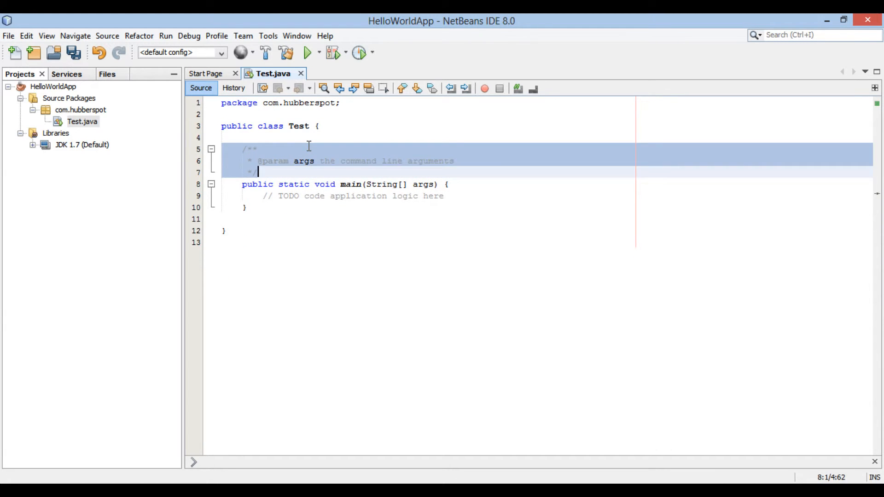
{"action": "key", "text": "Delete"}
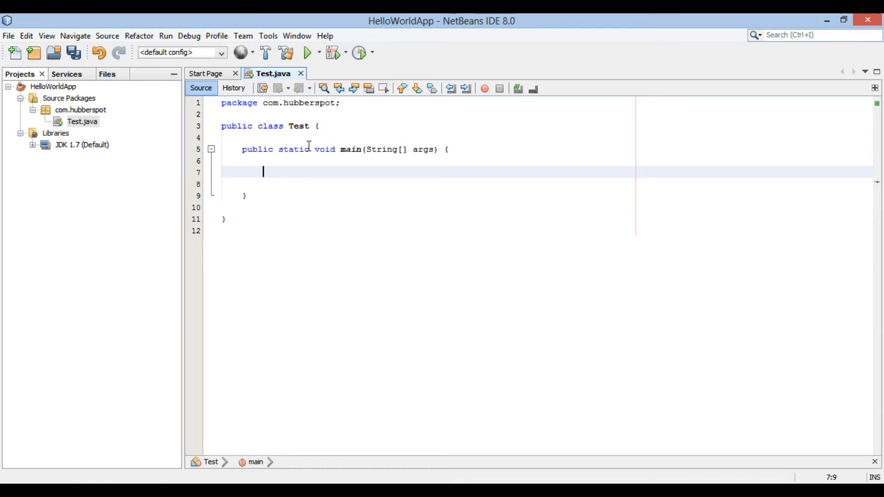
{"action": "type", "text": "Syste"}
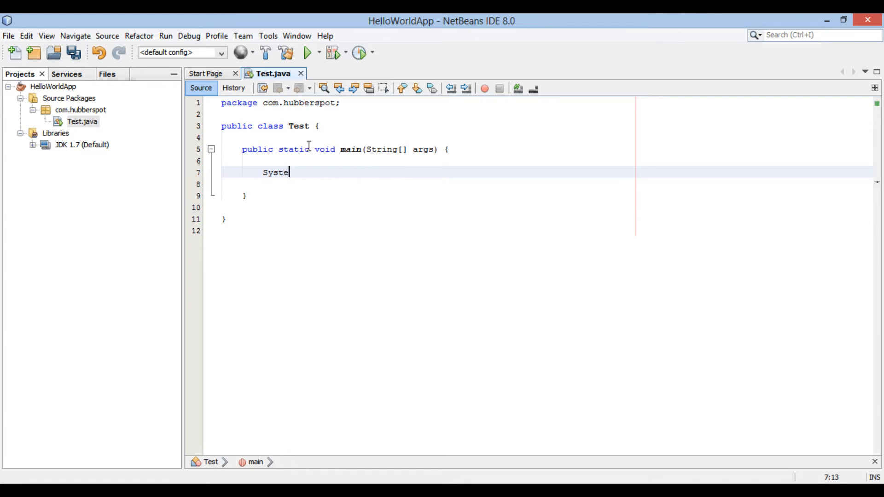
{"action": "type", "text": "m."}
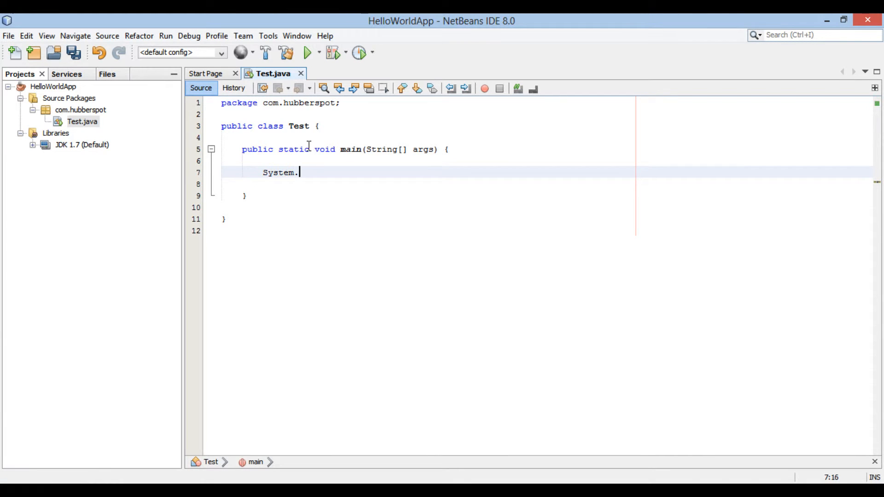
{"action": "type", "text": "out."}
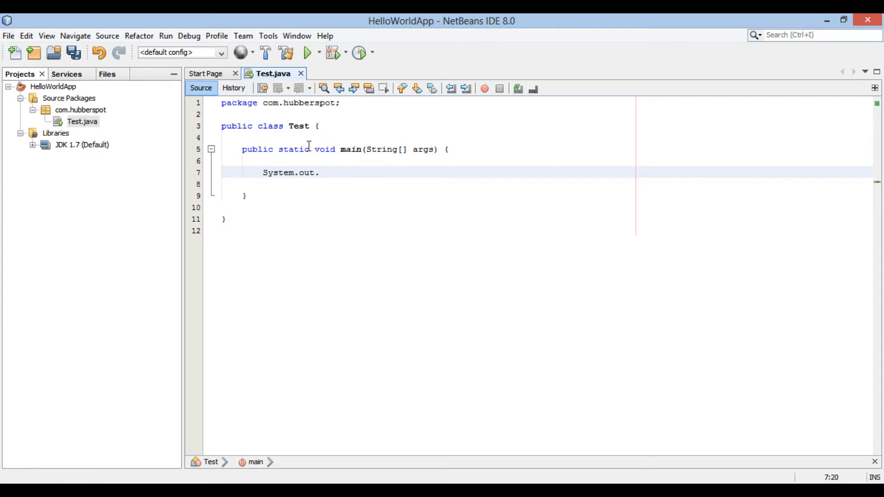
{"action": "type", "text": "println("}
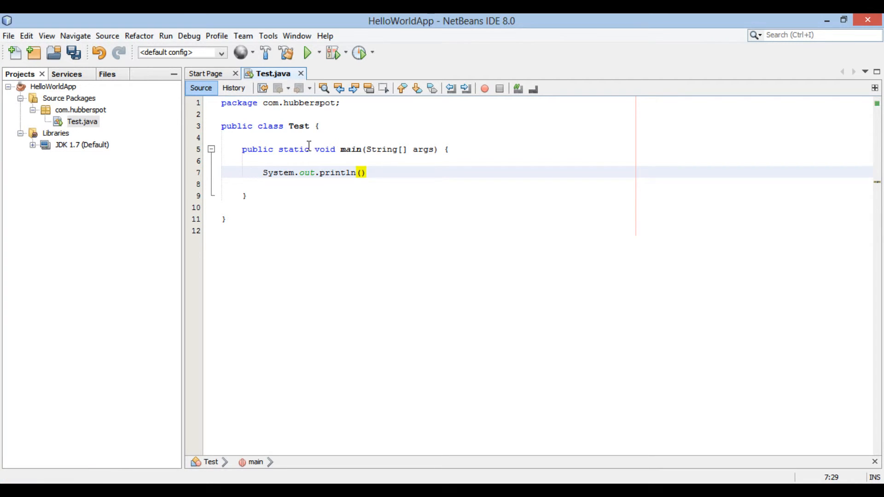
{"action": "type", "text": ";"}
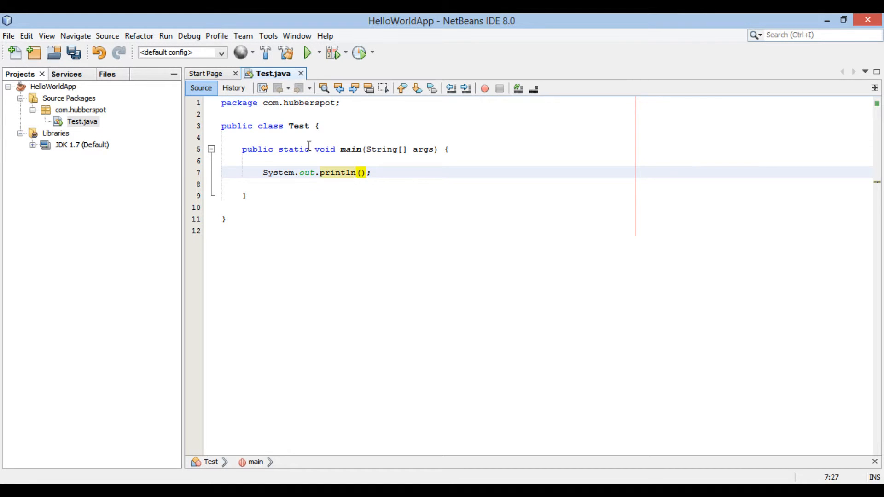
{"action": "type", "text": "\"\""}
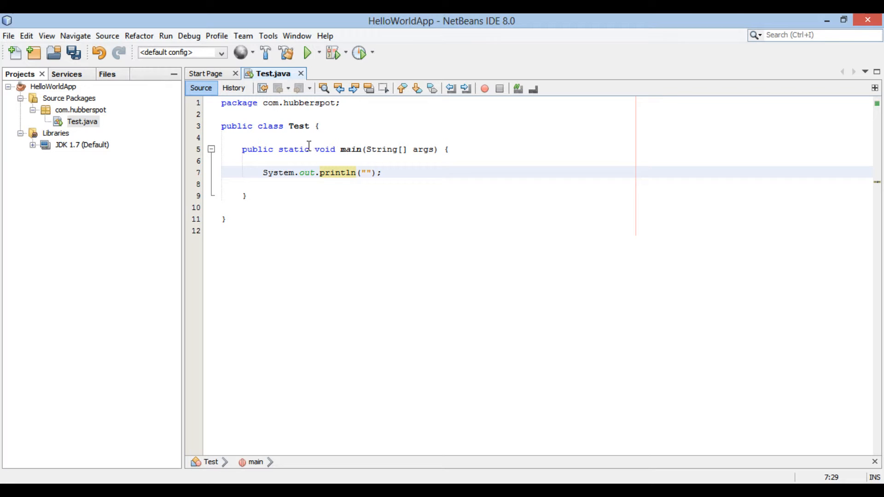
{"action": "type", "text": "Welcome to"}
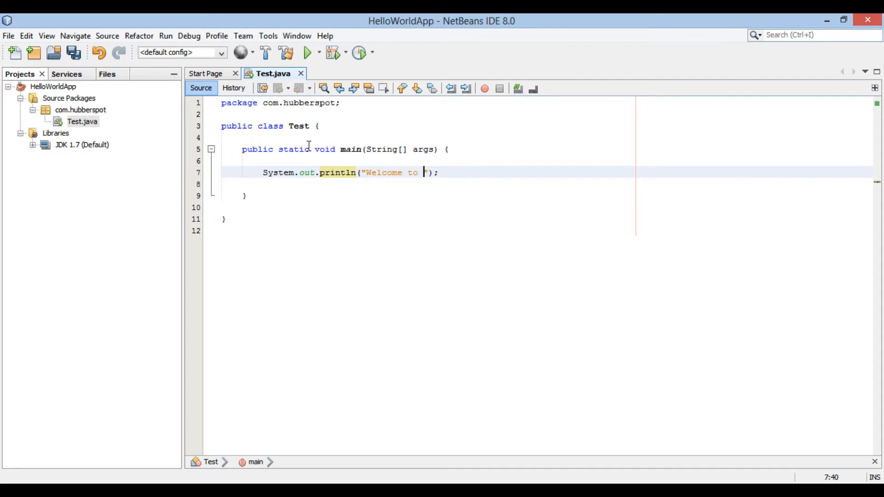
{"action": "type", "text": "NetBe"}
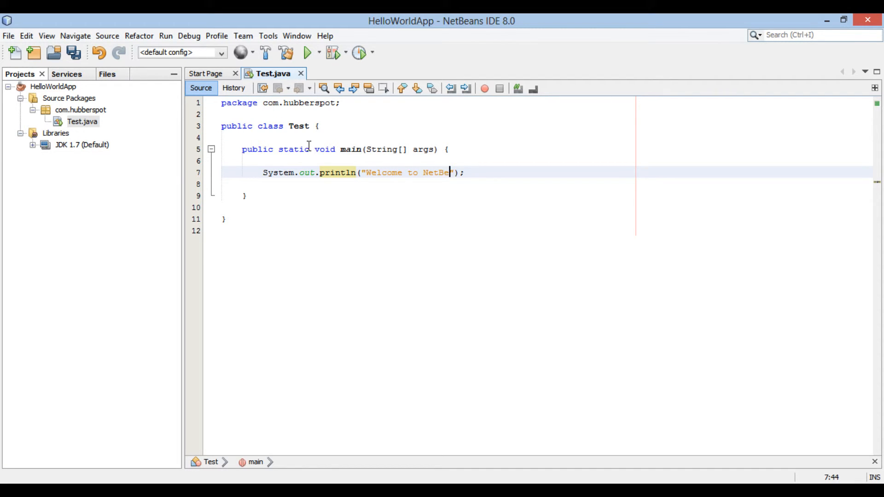
{"action": "type", "text": "ans"}
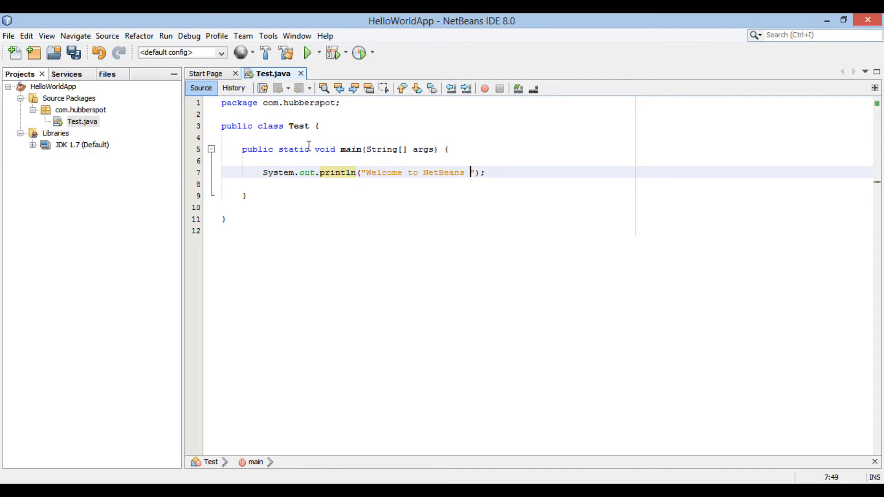
{"action": "type", "text": "!!!"}
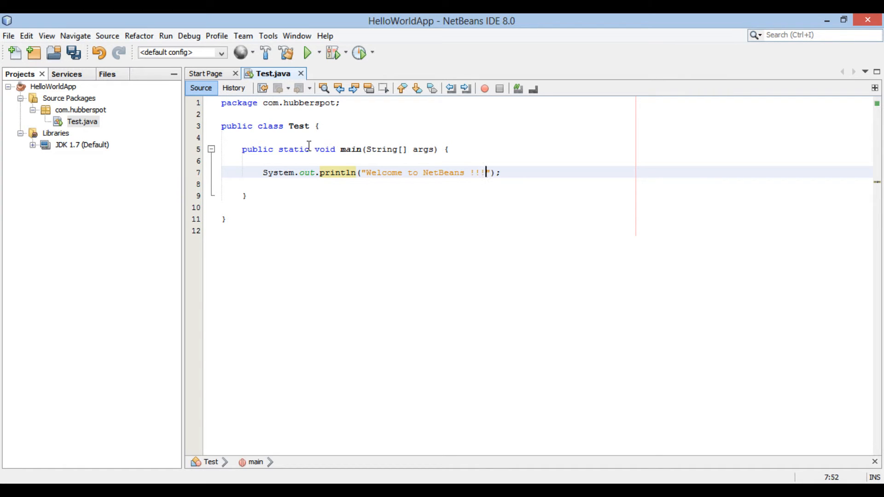
{"action": "key", "text": "ctrl+s"}
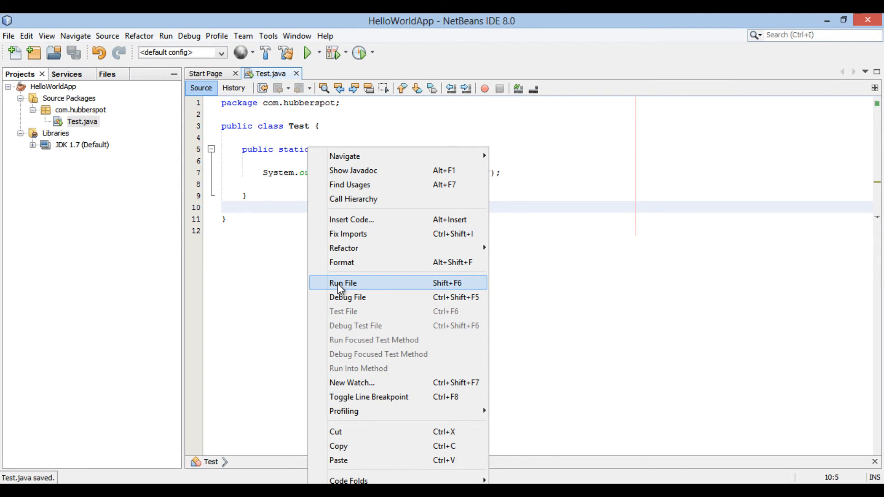
Step: Run Test.java so the Output shows Welcome to NetBeans !!! and BUILD SUCCESSFUL
{"action": "left_click", "coordinate": [342, 282]}
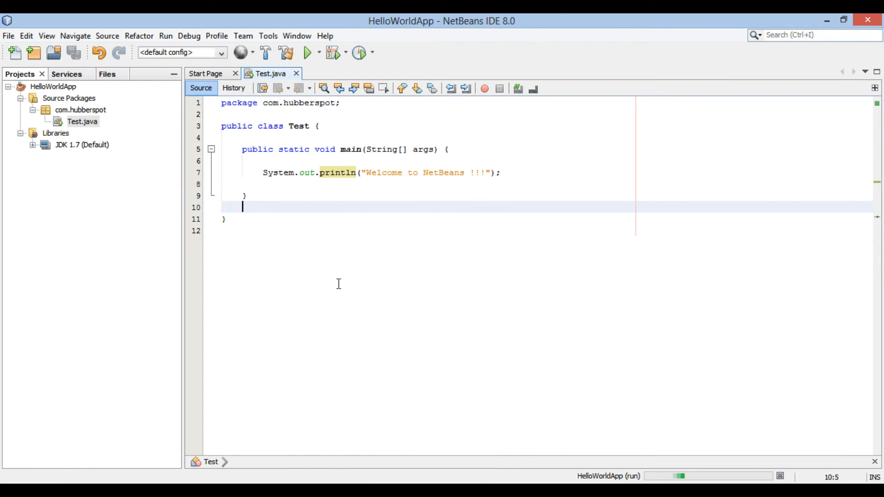
{"action": "left_click", "coordinate": [307, 53]}
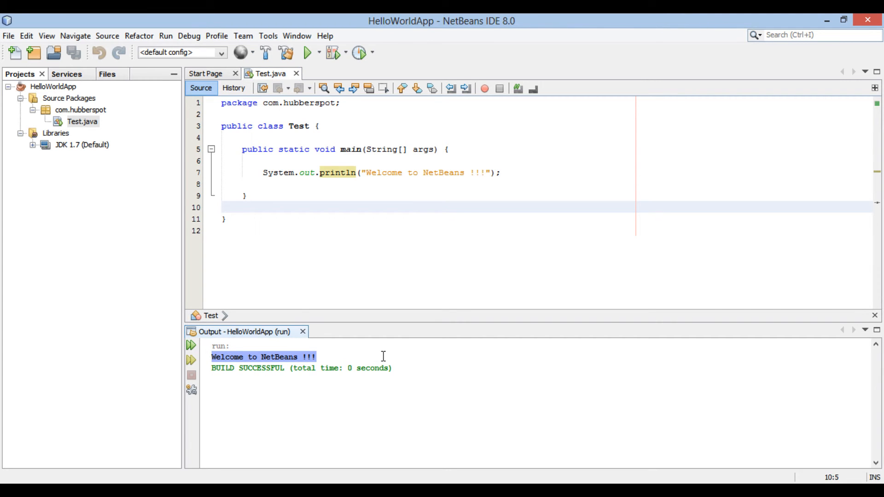
{"action": "left_click", "coordinate": [318, 357]}
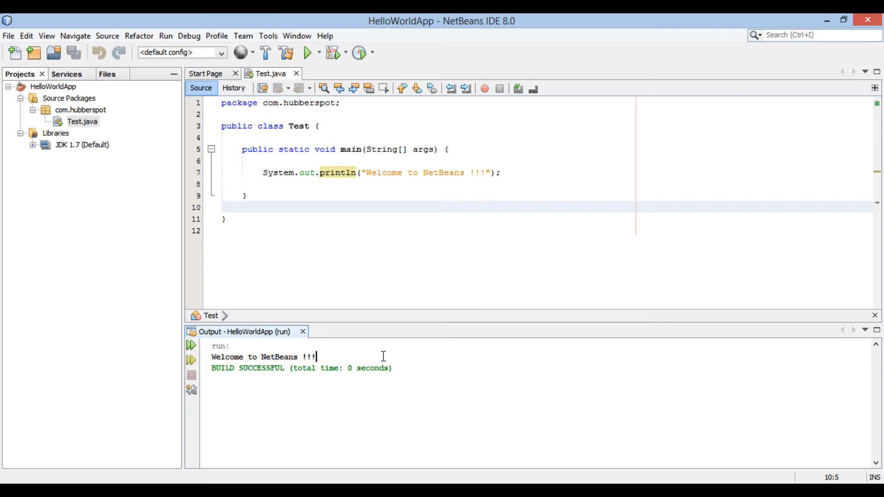